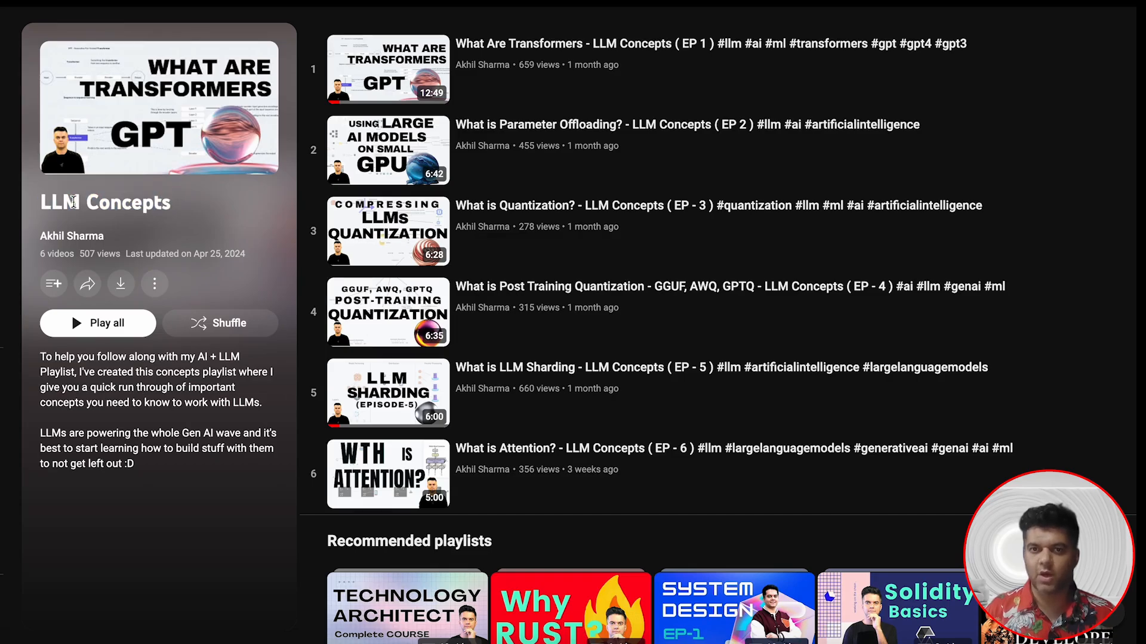
{"action": "mouse_move", "coordinate": [468, 286]}
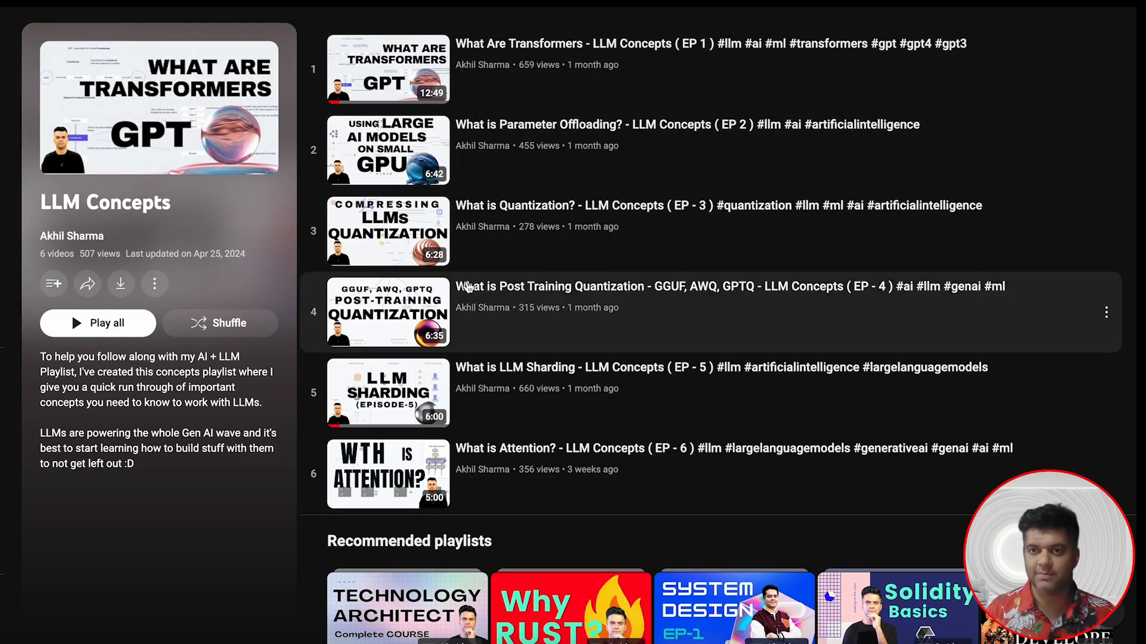
{"action": "mouse_move", "coordinate": [470, 461]}
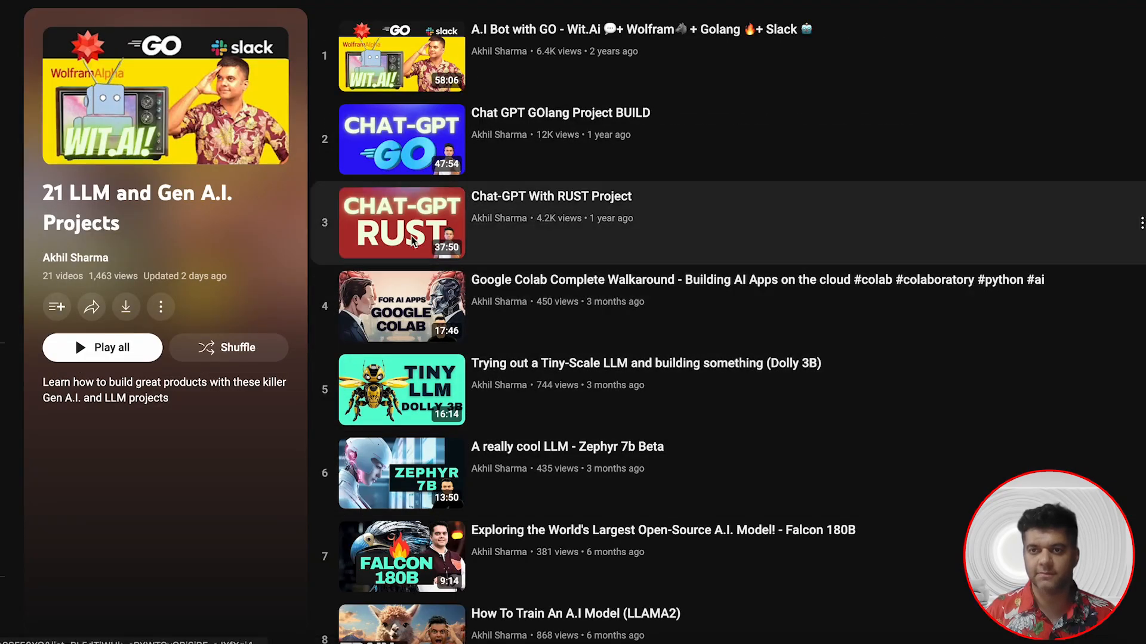
{"action": "mouse_move", "coordinate": [161, 222]}
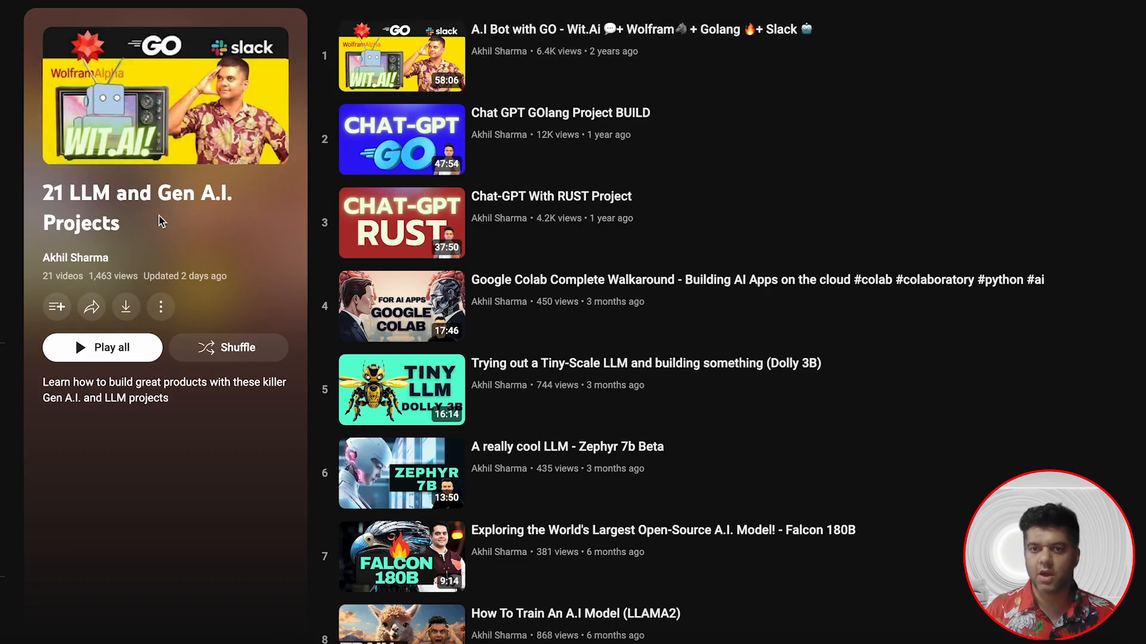
Switch from the LLM Concepts playlist to the '21 LLM and Gen A.I. Projects' playlist.
{"action": "double_click", "coordinate": [87, 224]}
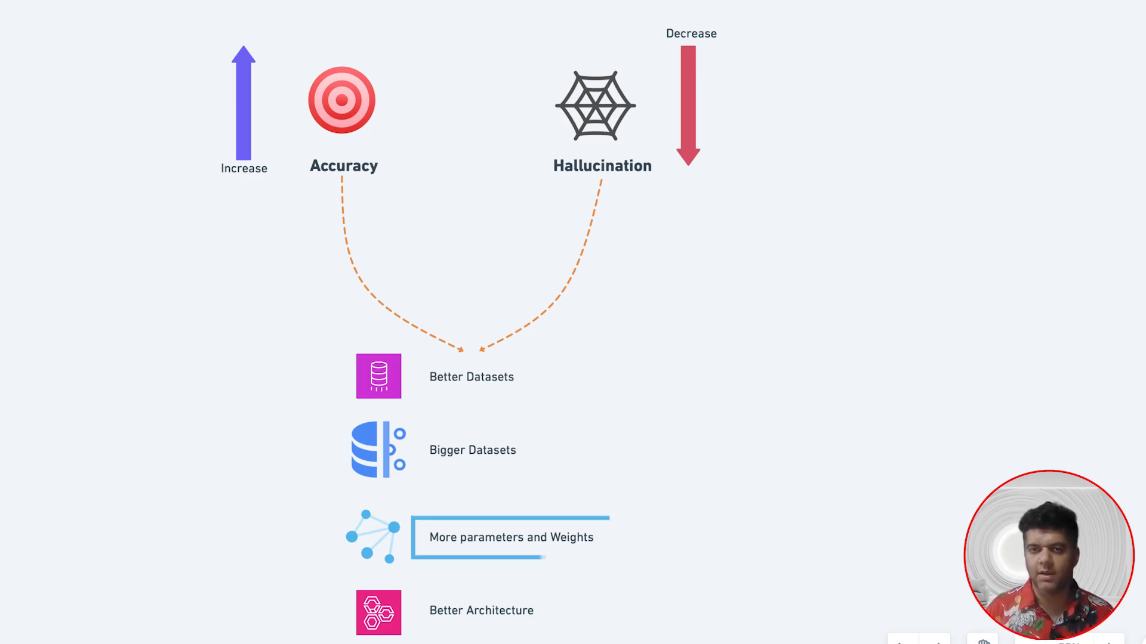
Pan the canvas to the LLM Agent diagram showing its Cheaper, Easier and More Effective branches.
{"action": "left_click", "coordinate": [511, 610]}
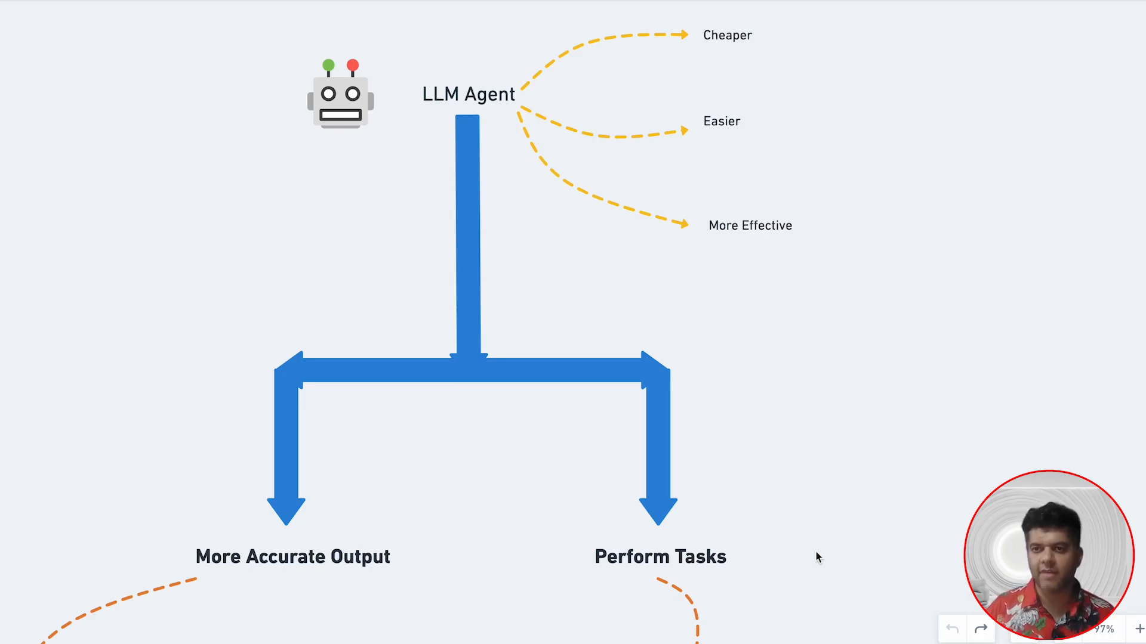
{"action": "left_click", "coordinate": [721, 122]}
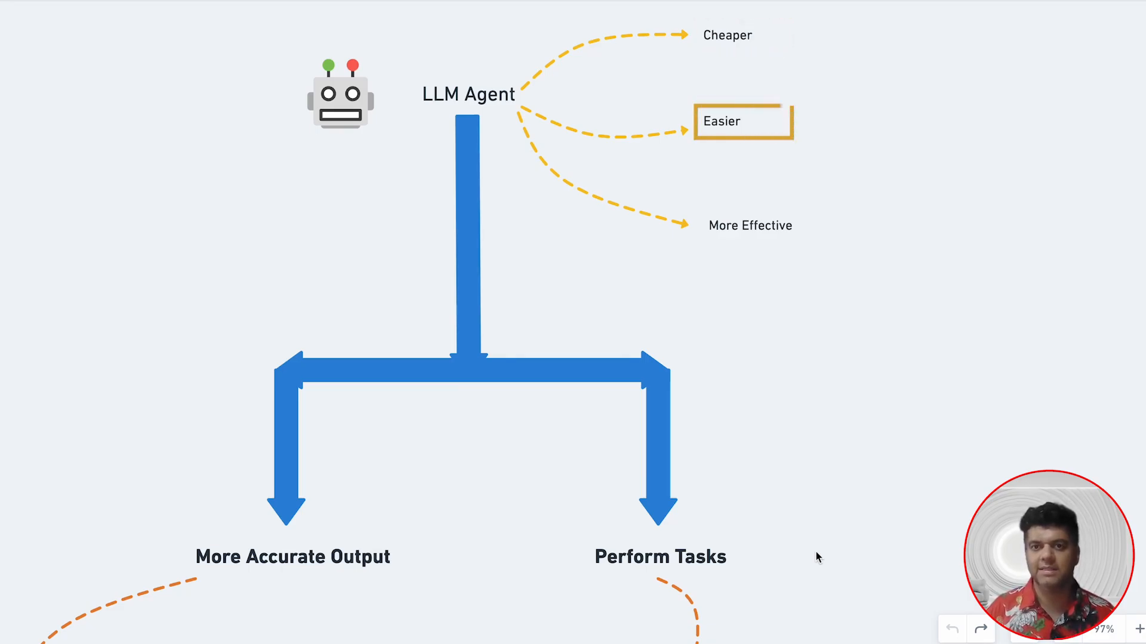
{"action": "left_click", "coordinate": [742, 122]}
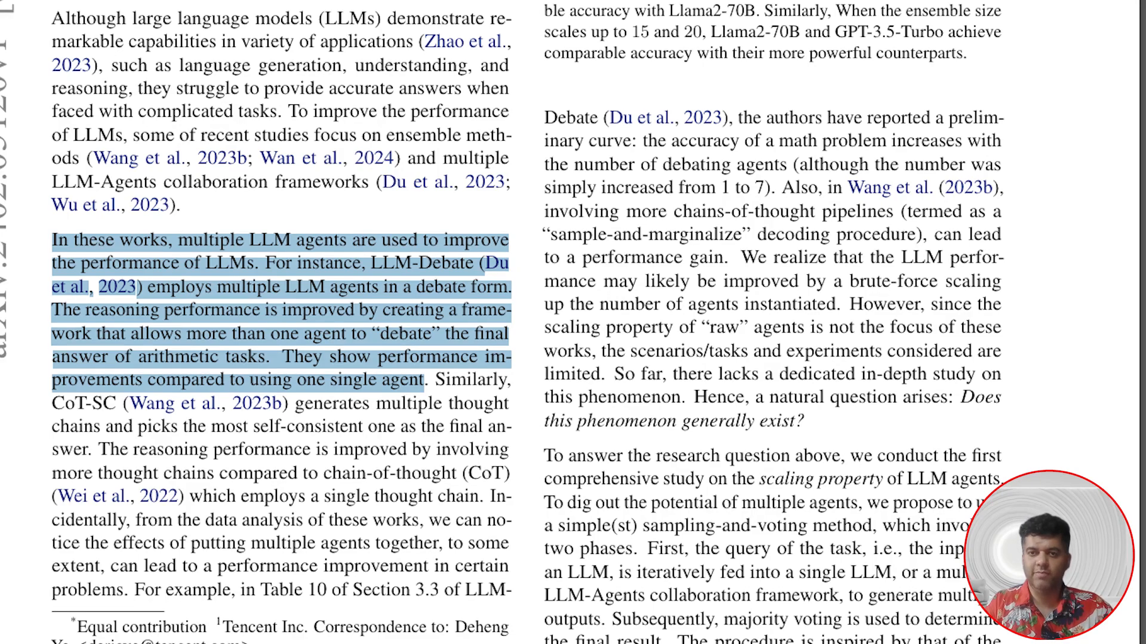
Scroll the paper from the Introduction past the contributions to Table 1 and Experimental Results.
{"action": "scroll", "scroll_direction": "down", "scroll_amount": 3}
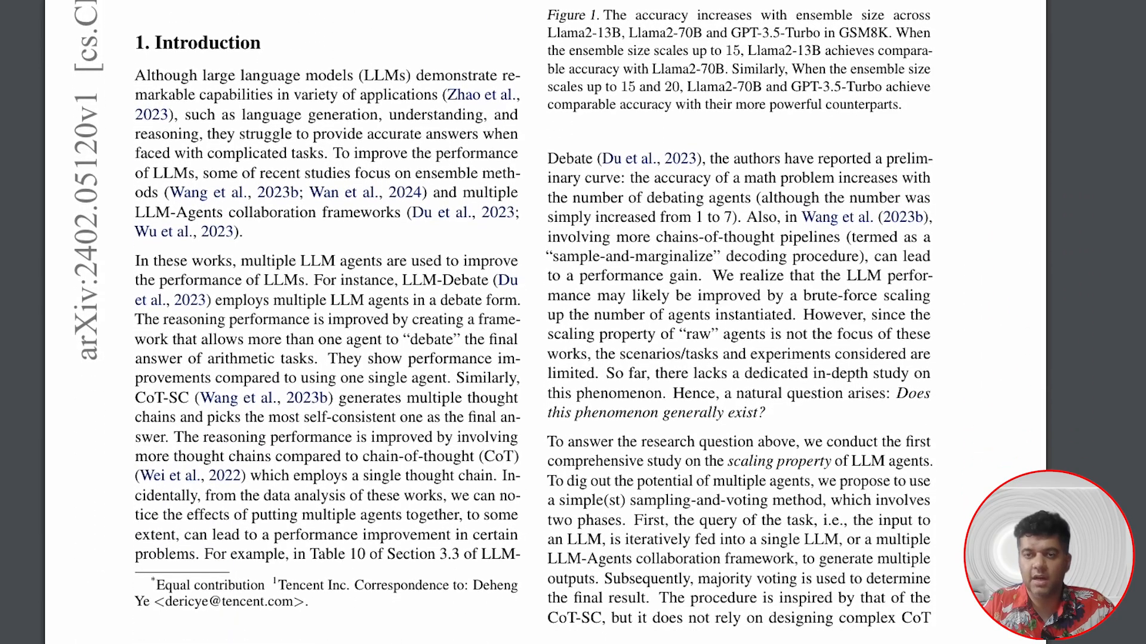
{"action": "scroll", "scroll_direction": "down", "scroll_amount": 3}
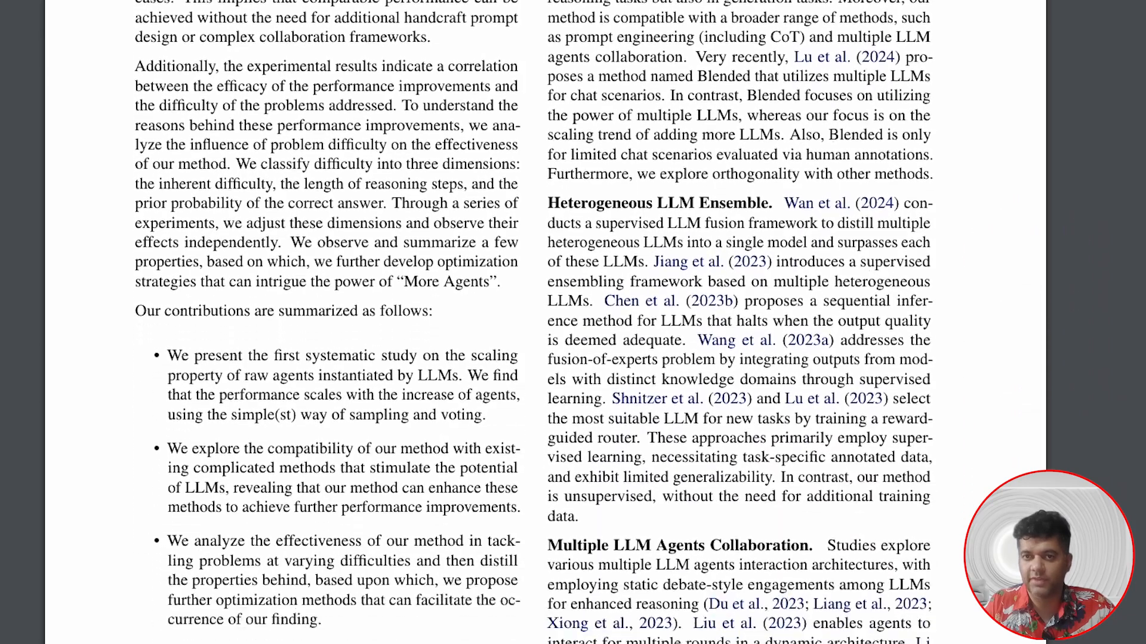
{"action": "scroll", "scroll_direction": "down", "scroll_amount": 3}
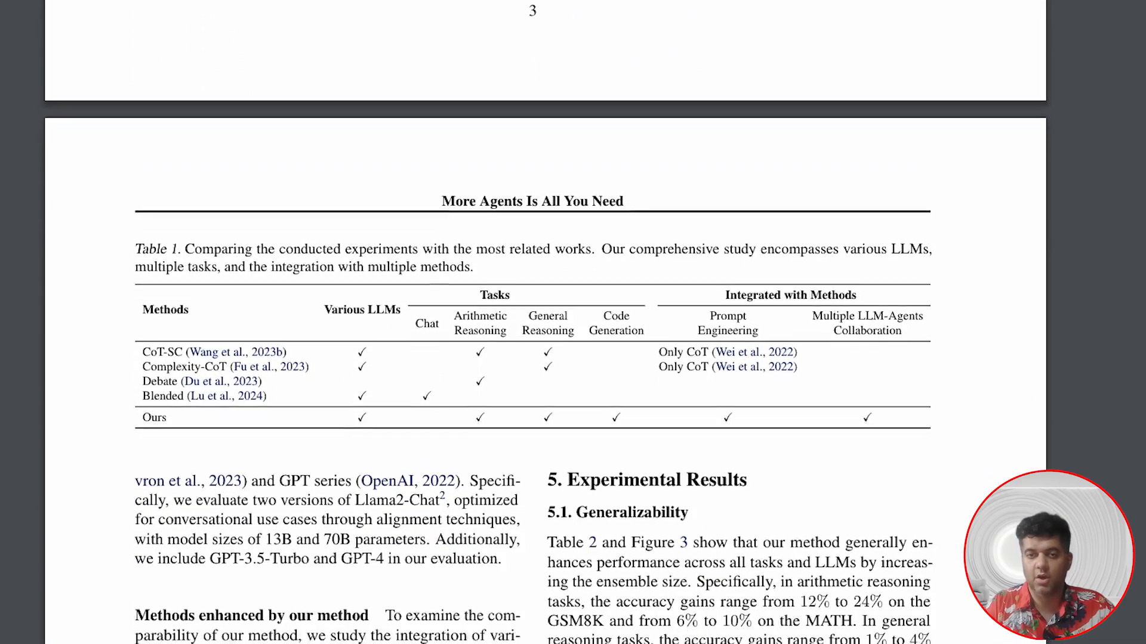
{"action": "scroll", "scroll_direction": "down", "scroll_amount": 3}
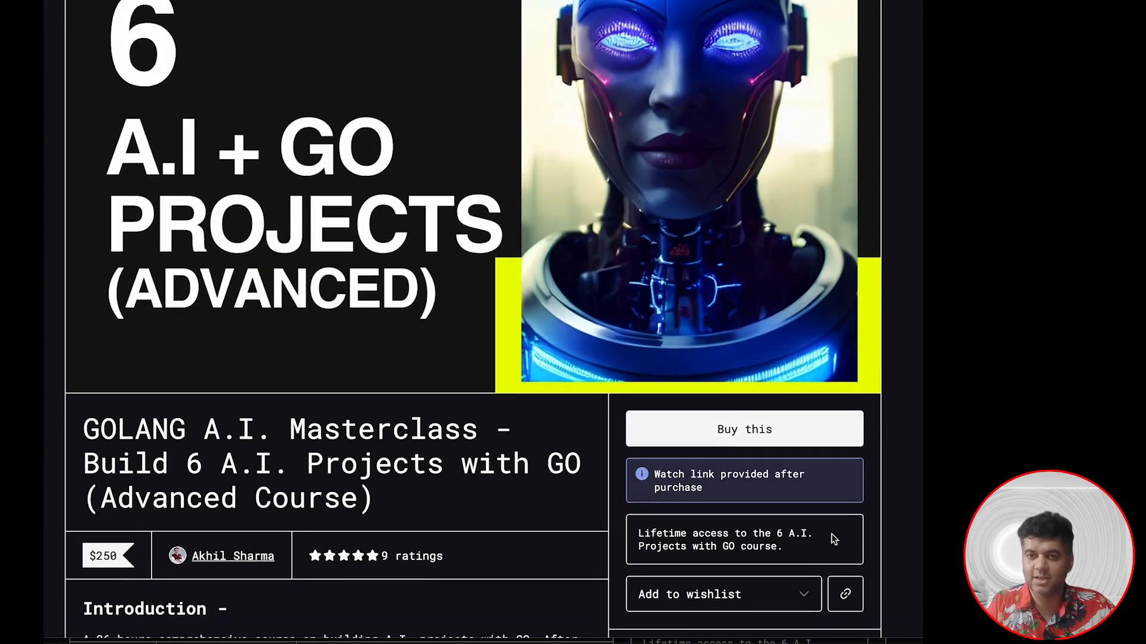
Scroll the course page down to its five-star ratings, description and six-project contents list.
{"action": "scroll", "scroll_direction": "down", "scroll_amount": 3}
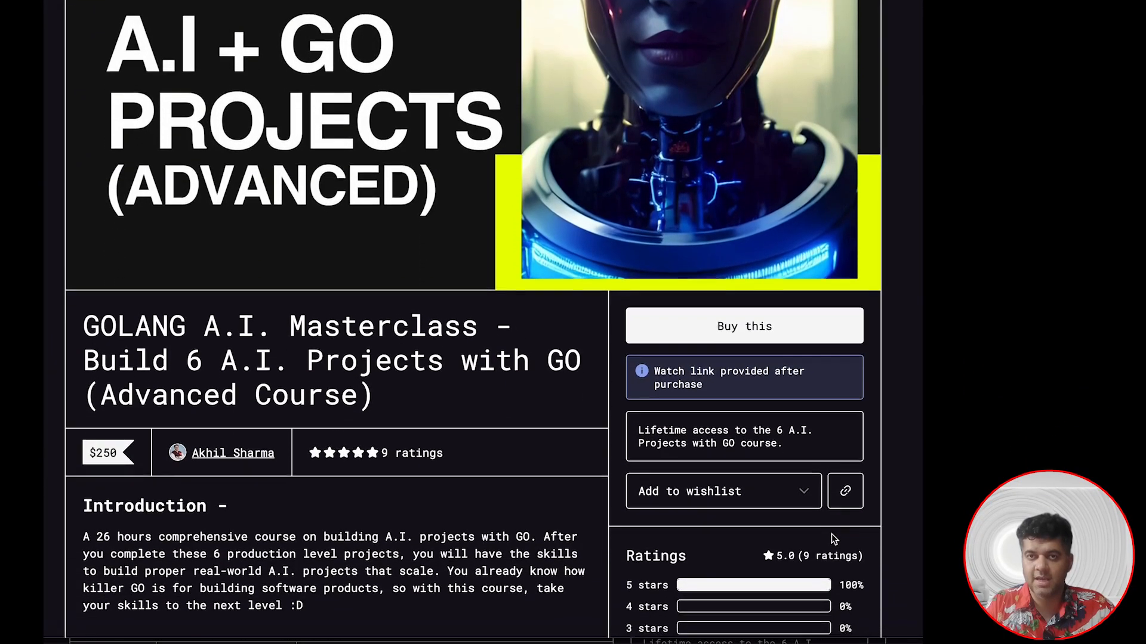
{"action": "scroll", "scroll_direction": "down", "scroll_amount": 3}
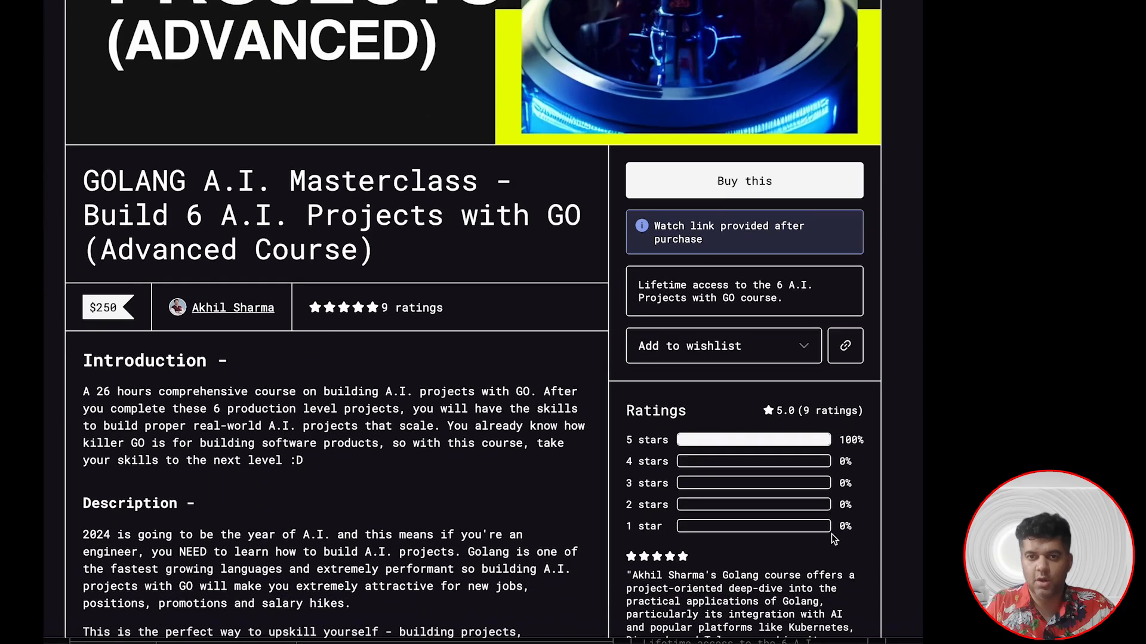
{"action": "scroll", "scroll_direction": "down", "scroll_amount": 3}
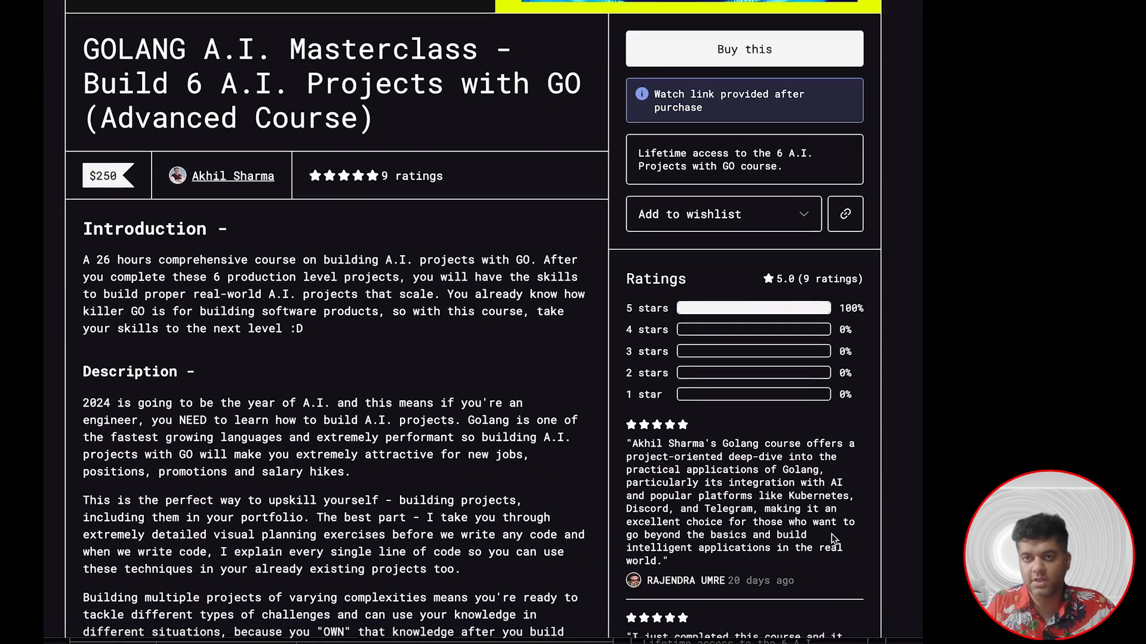
{"action": "scroll", "scroll_direction": "down", "scroll_amount": 3}
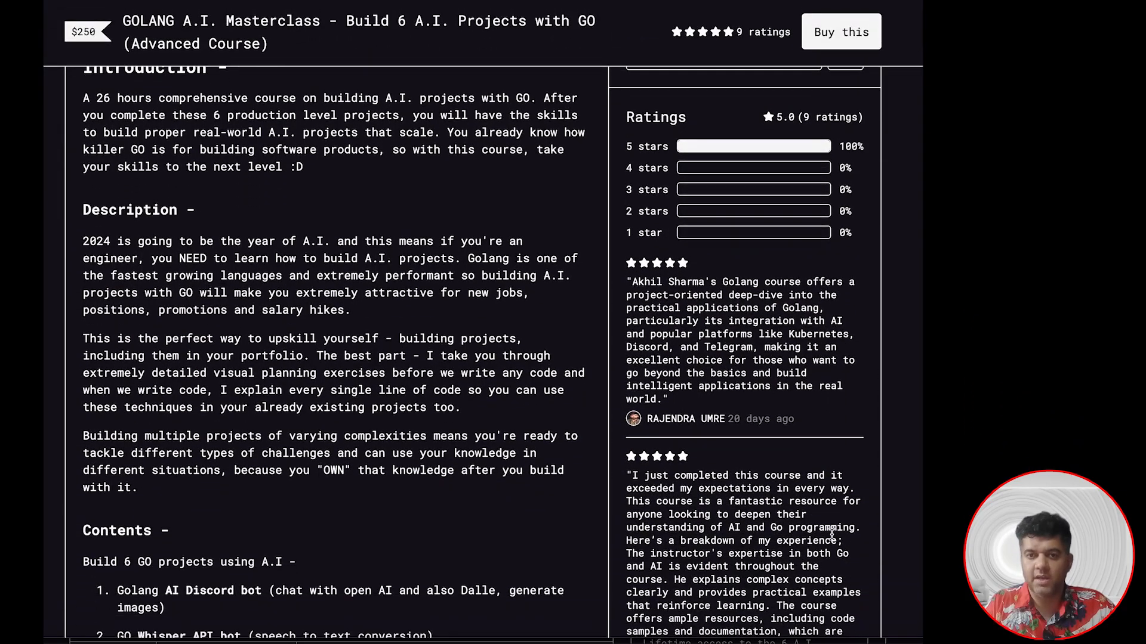